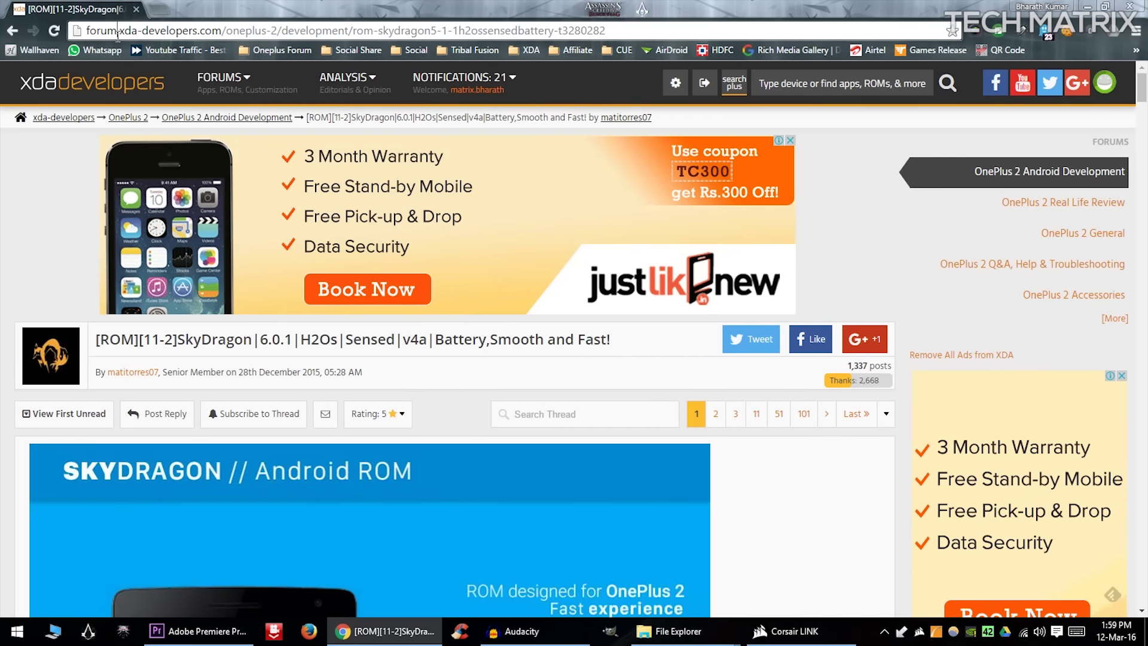
Scroll through the SkyDragon XDA thread and choose the micro Open GApps variant.
{"action": "scroll", "scroll_direction": "down", "scroll_amount": 3}
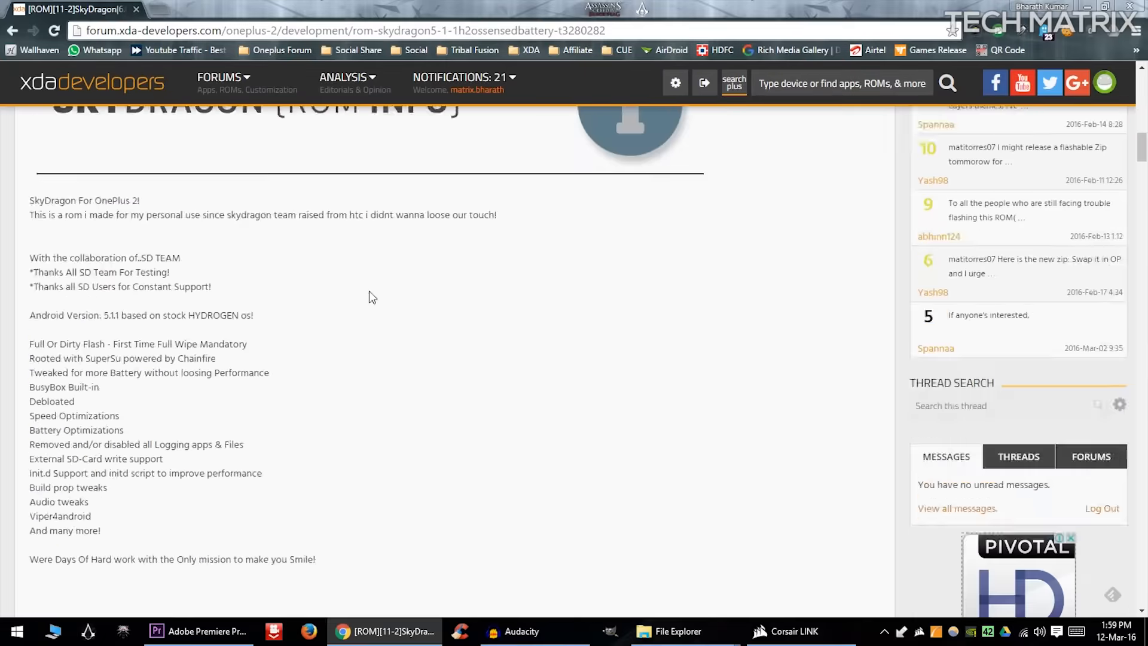
{"action": "scroll", "scroll_direction": "down", "scroll_amount": 3}
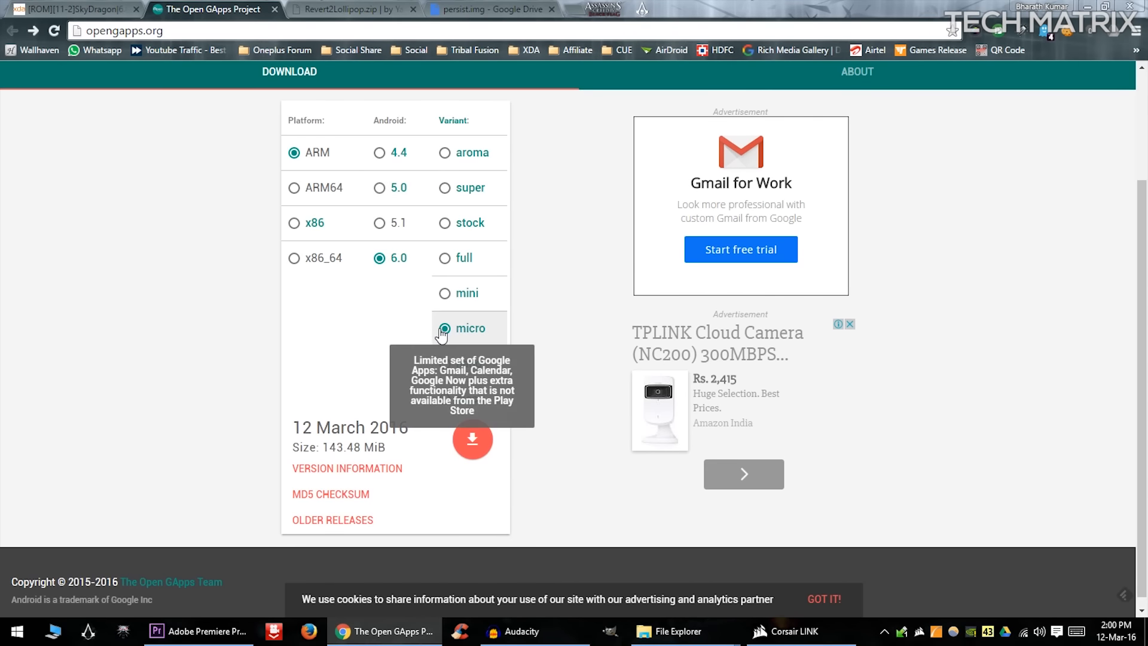
{"action": "left_click", "coordinate": [472, 440]}
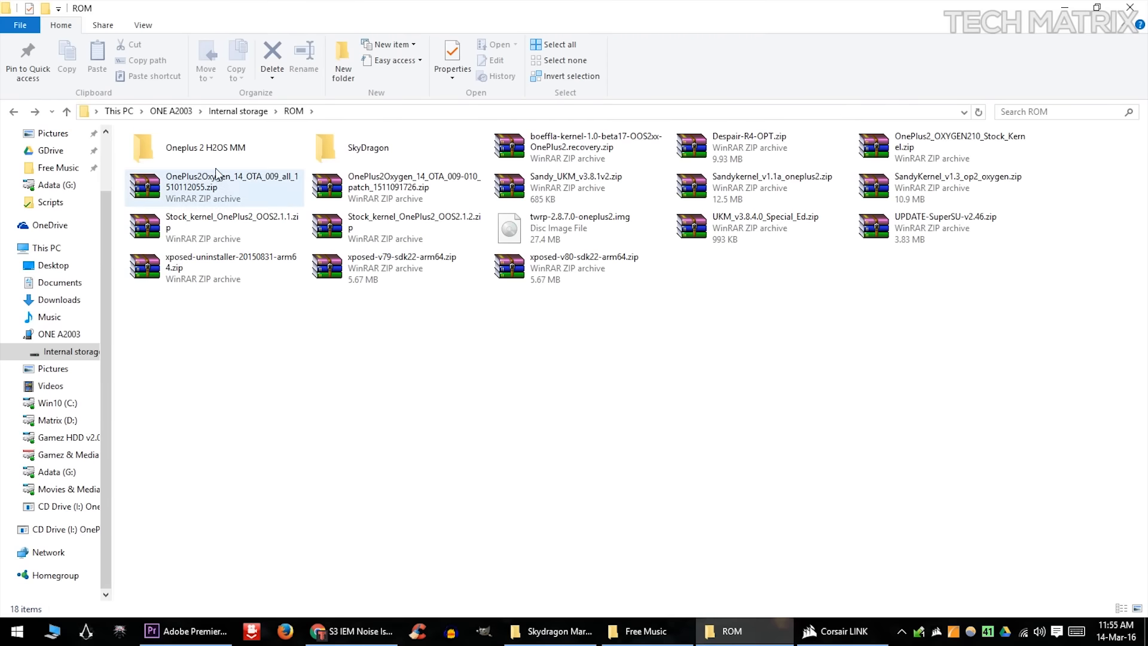
Browse the Oneplus 2 H2OS MM folder, selecting the Revert2Lollipop and SkyDragon archives.
{"action": "double_click", "coordinate": [167, 147]}
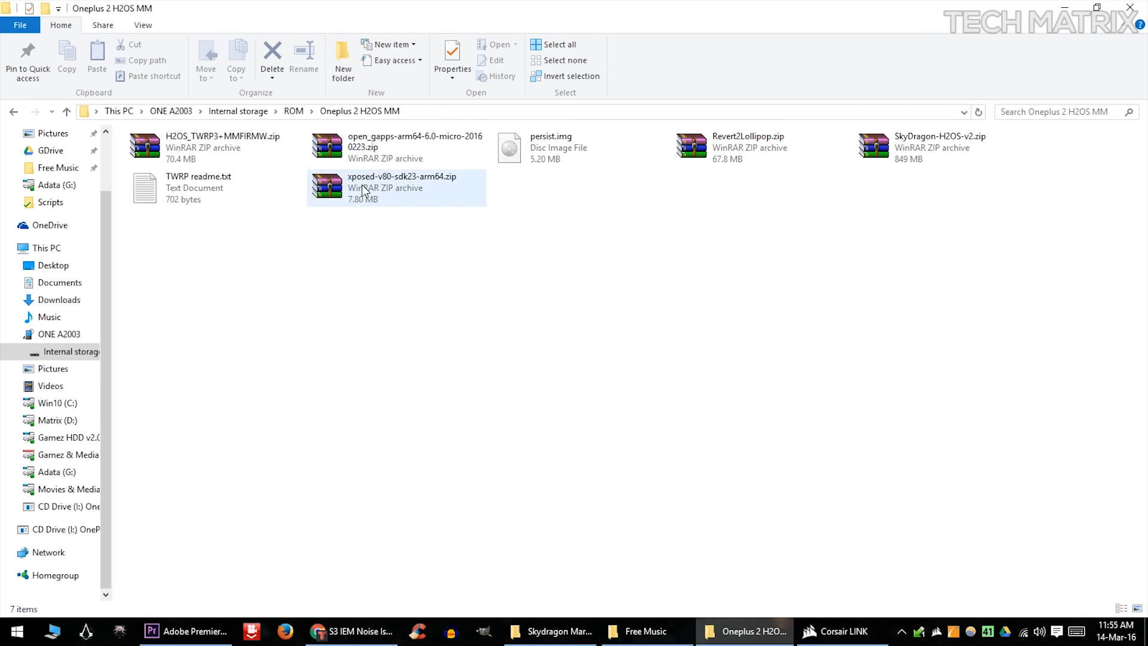
{"action": "left_click", "coordinate": [747, 147]}
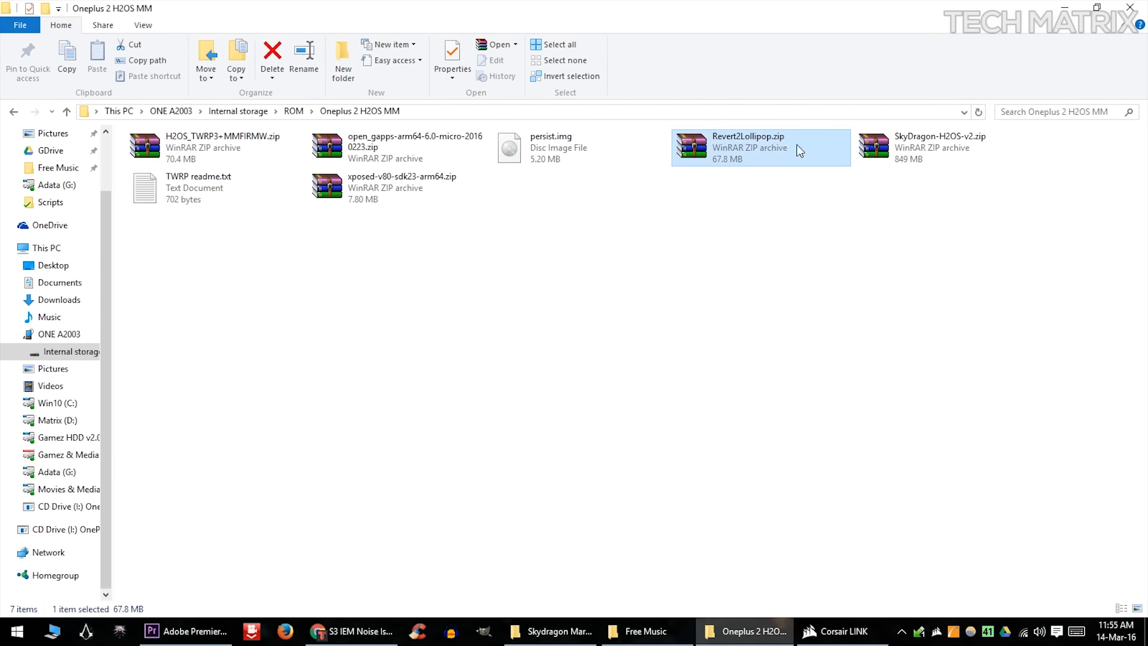
{"action": "left_click", "coordinate": [213, 148]}
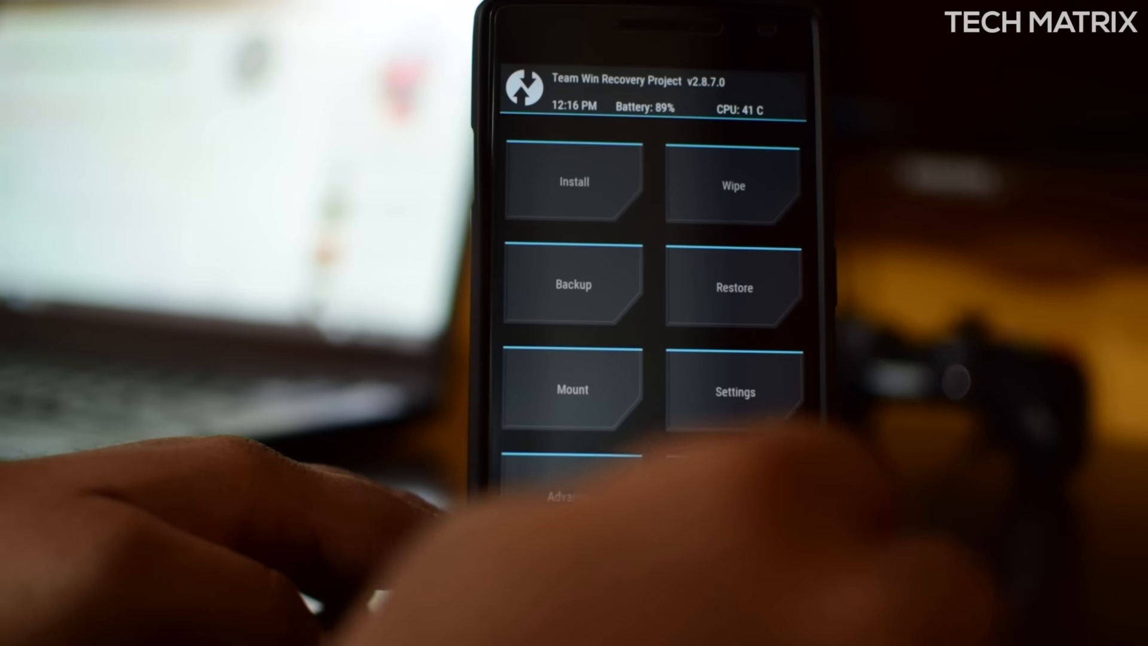
Start Install in TWRP and browse into the Oneplus 2 H2OS MM folder.
{"action": "left_click", "coordinate": [573, 182]}
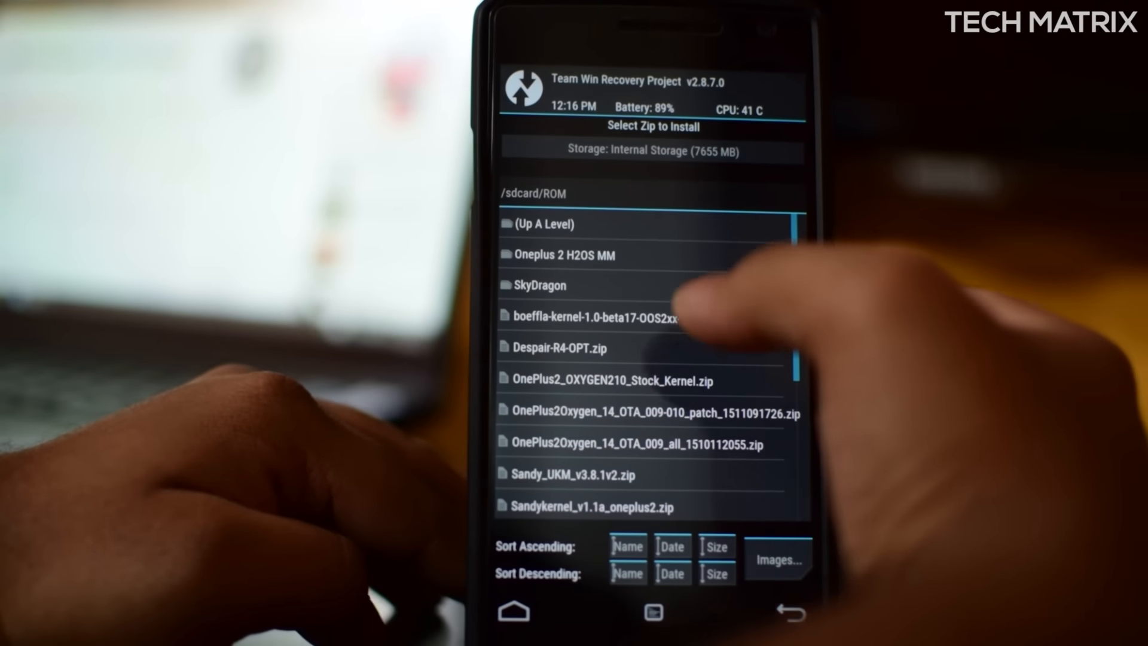
{"action": "left_click", "coordinate": [563, 255]}
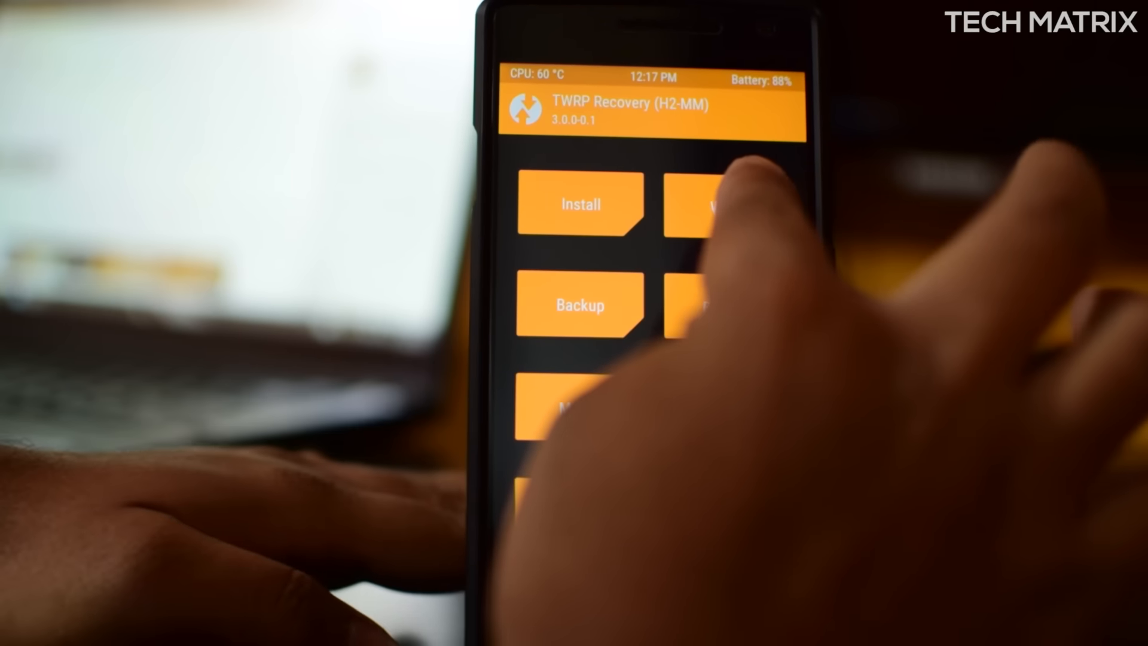
Enter the Wipe menu in the new TWRP 3.0.0-0.1 recovery.
{"action": "left_click", "coordinate": [710, 205]}
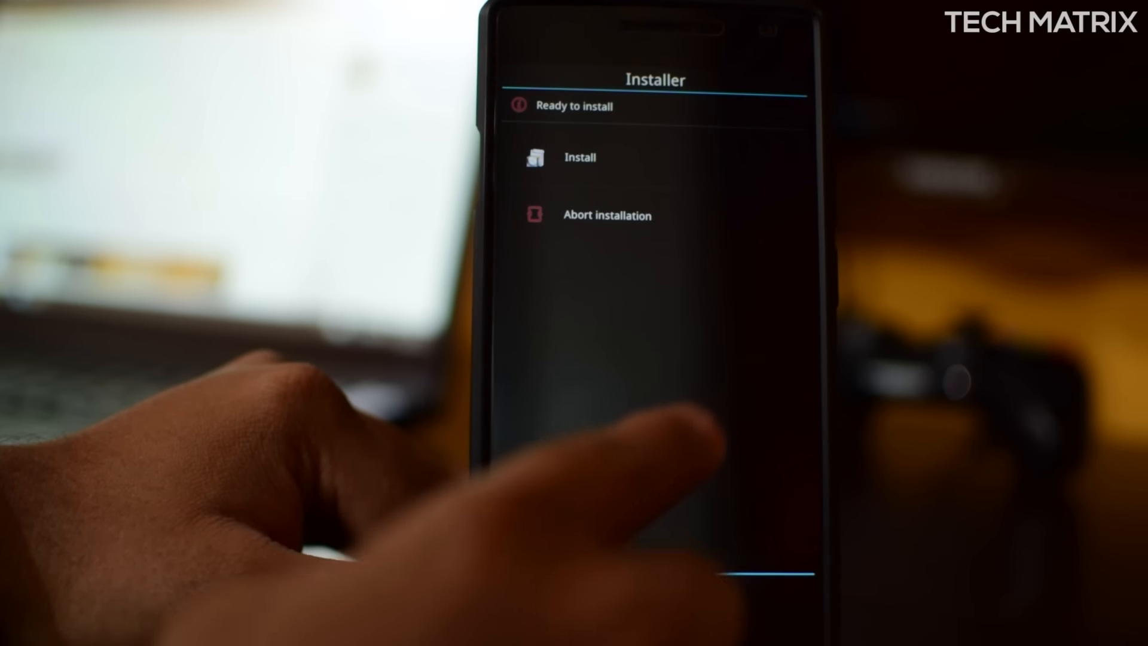
Begin the SkyDragon ROM installation from the Aroma Ready to install screen.
{"action": "left_click", "coordinate": [580, 158]}
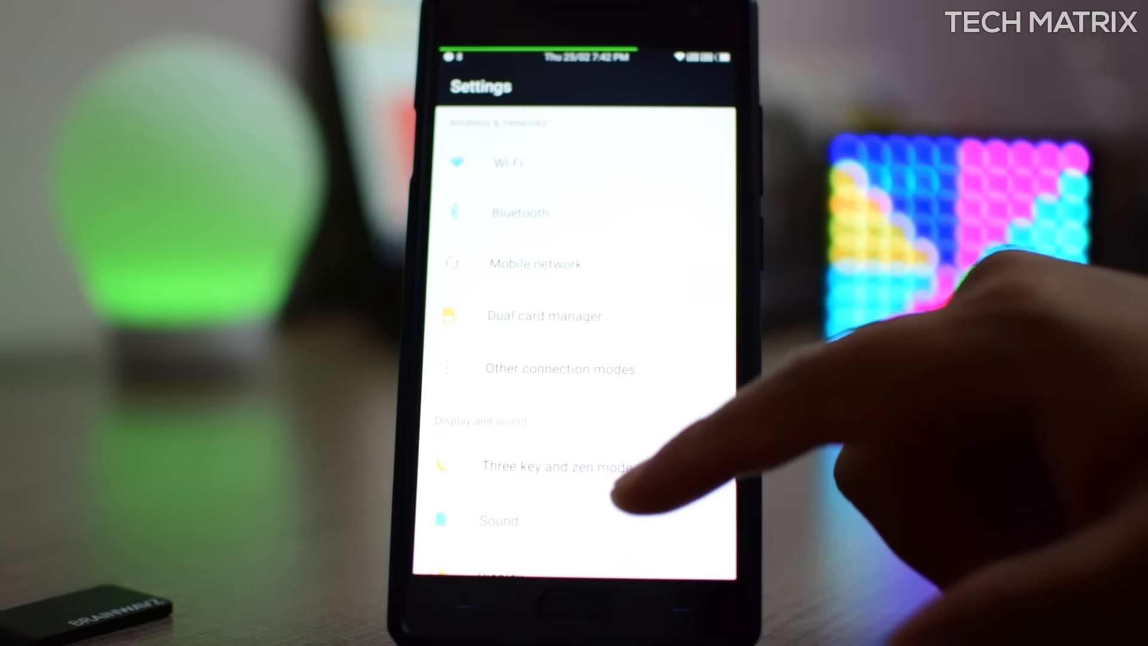
View About phone at the bottom of Settings, showing firmware version and security patch level.
{"action": "scroll", "scroll_direction": "down", "scroll_amount": 3}
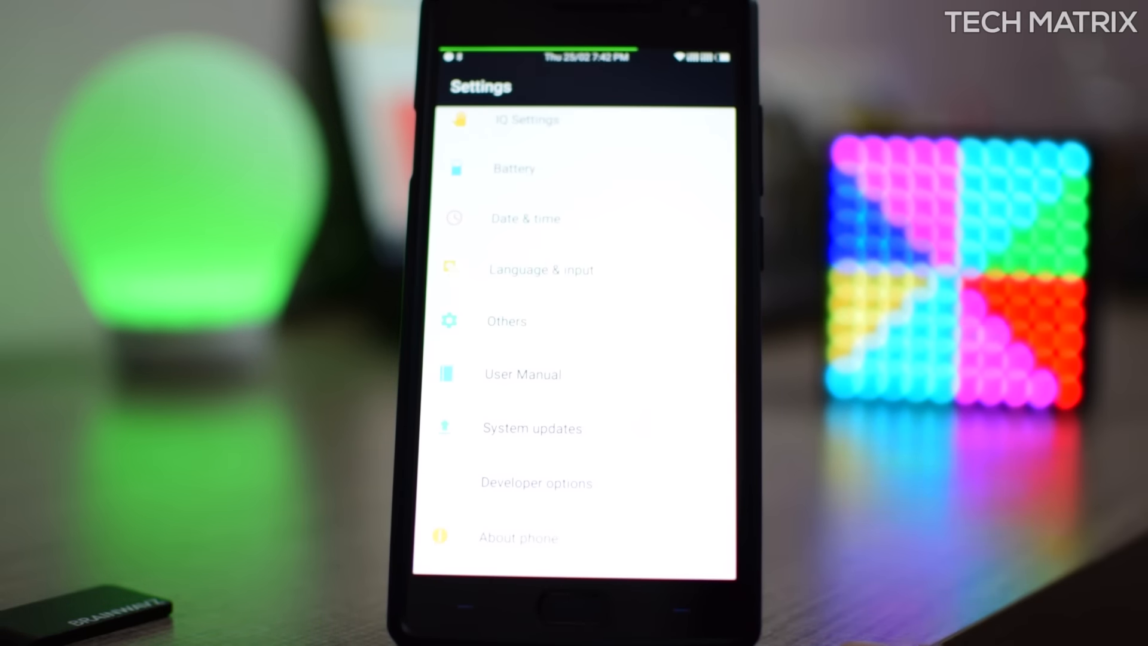
{"action": "left_click", "coordinate": [518, 538]}
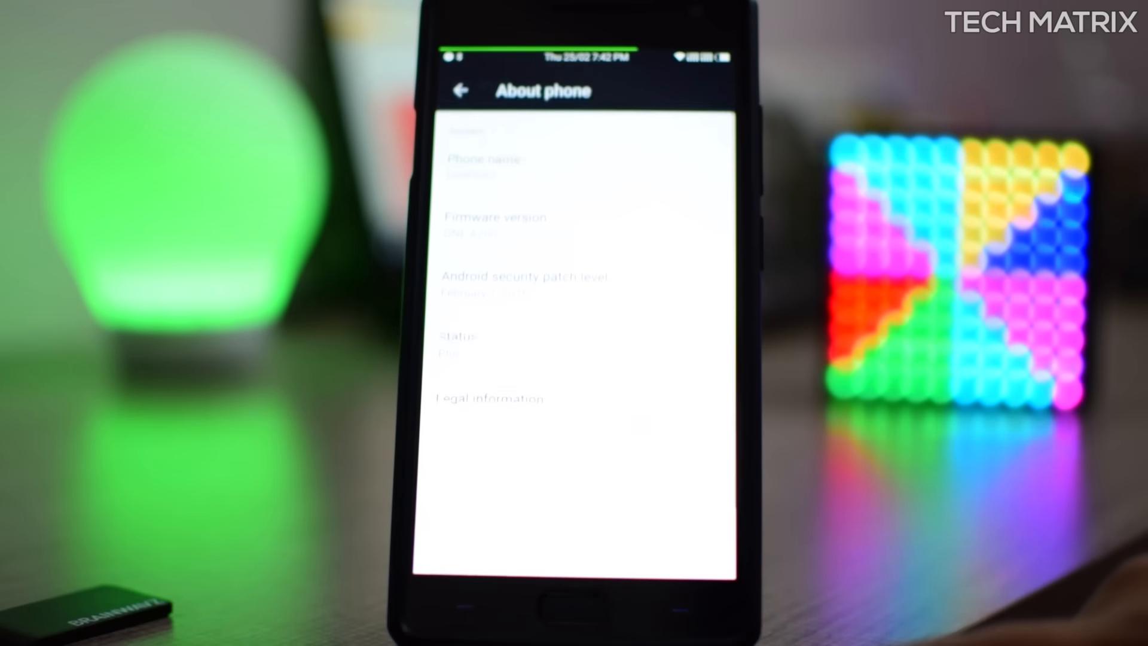
{"action": "scroll", "scroll_direction": "down", "scroll_amount": 3}
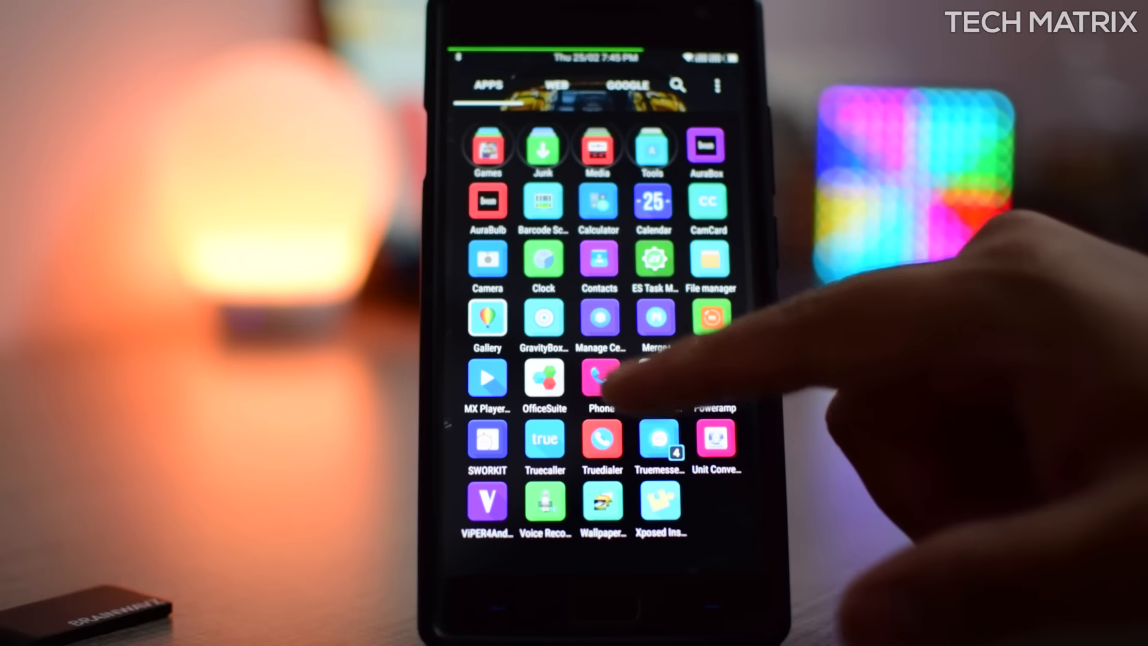
Launch File manager, leave the Audio list and browse into Internal storage.
{"action": "left_click", "coordinate": [709, 260]}
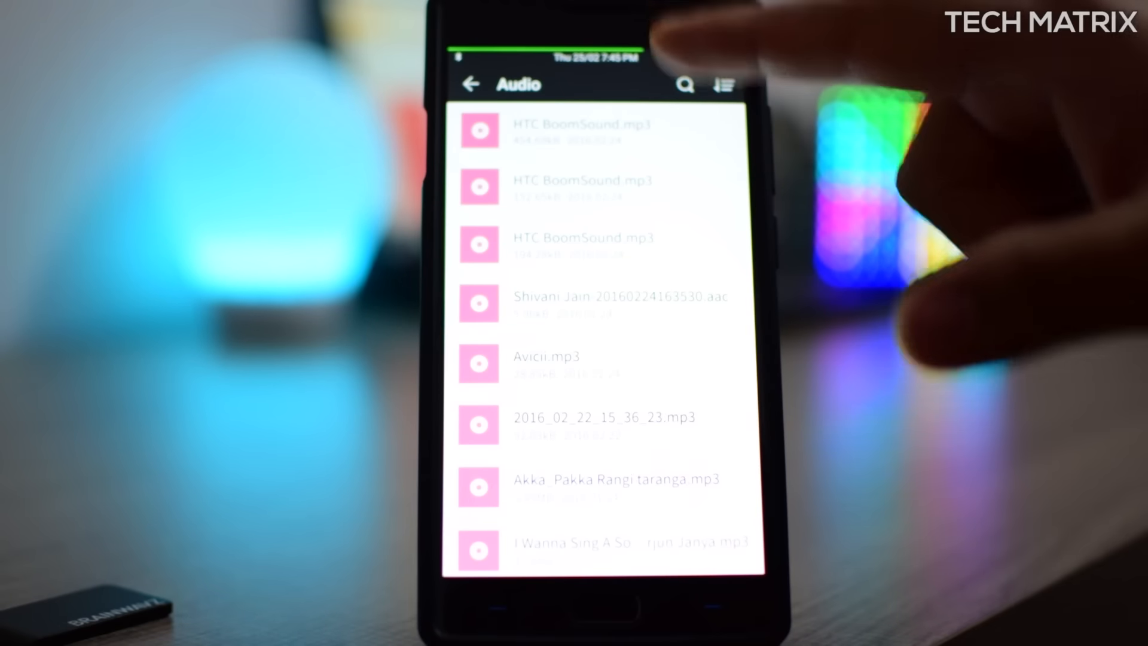
{"action": "left_click", "coordinate": [468, 82]}
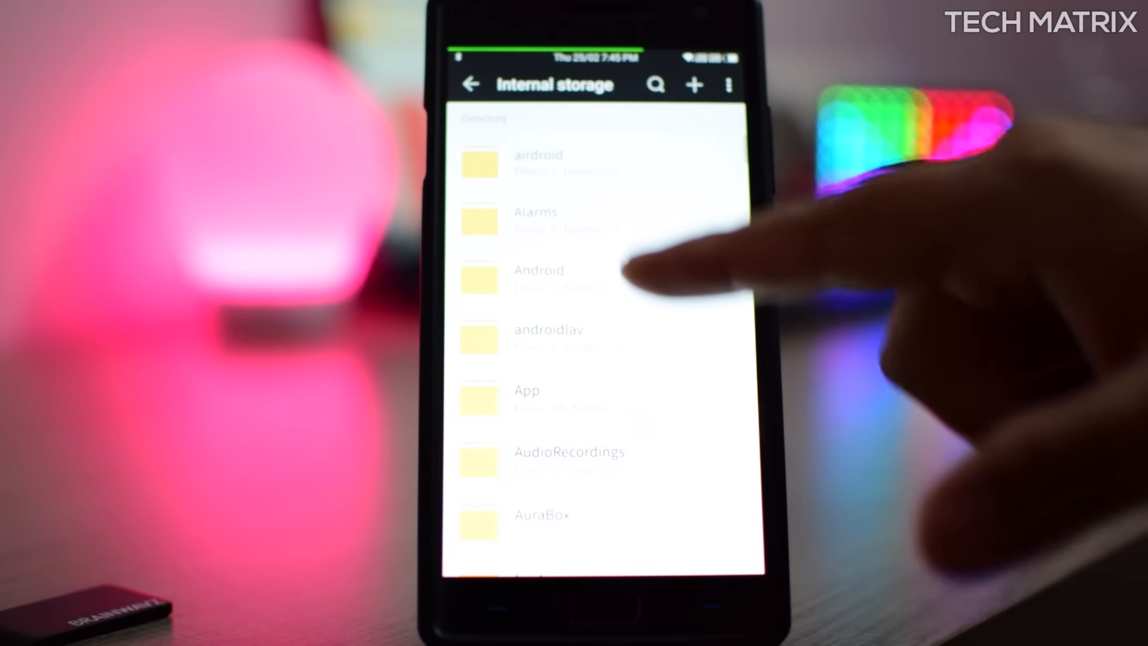
{"action": "left_click", "coordinate": [471, 84]}
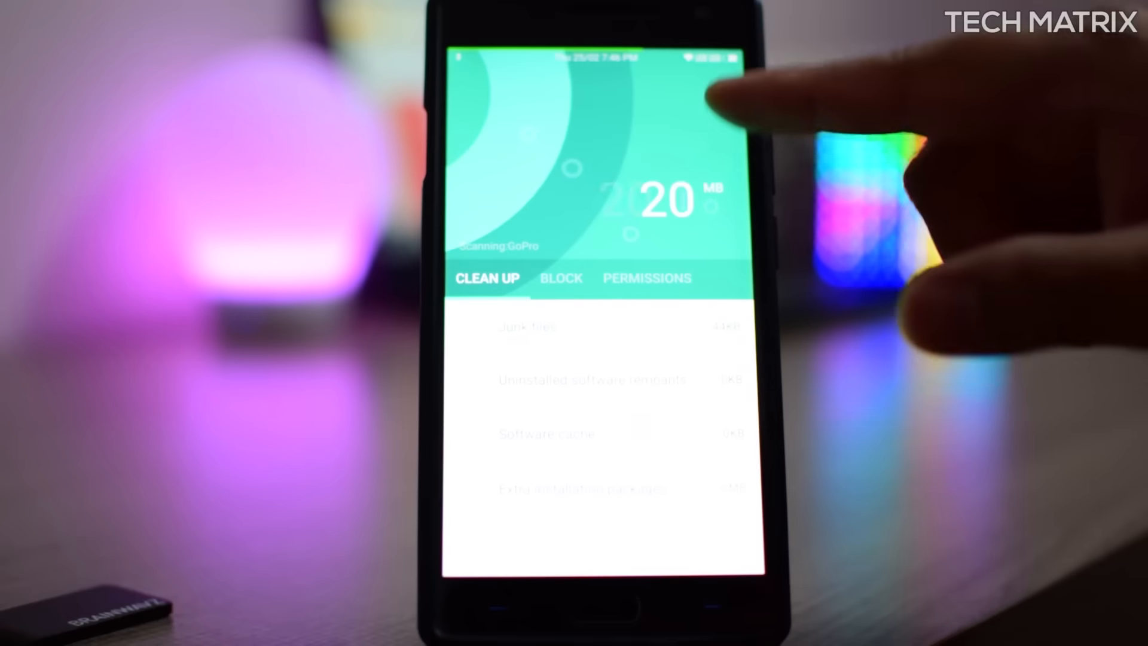
View the Block section's call block list and block settings in Security Center.
{"action": "left_click", "coordinate": [561, 277]}
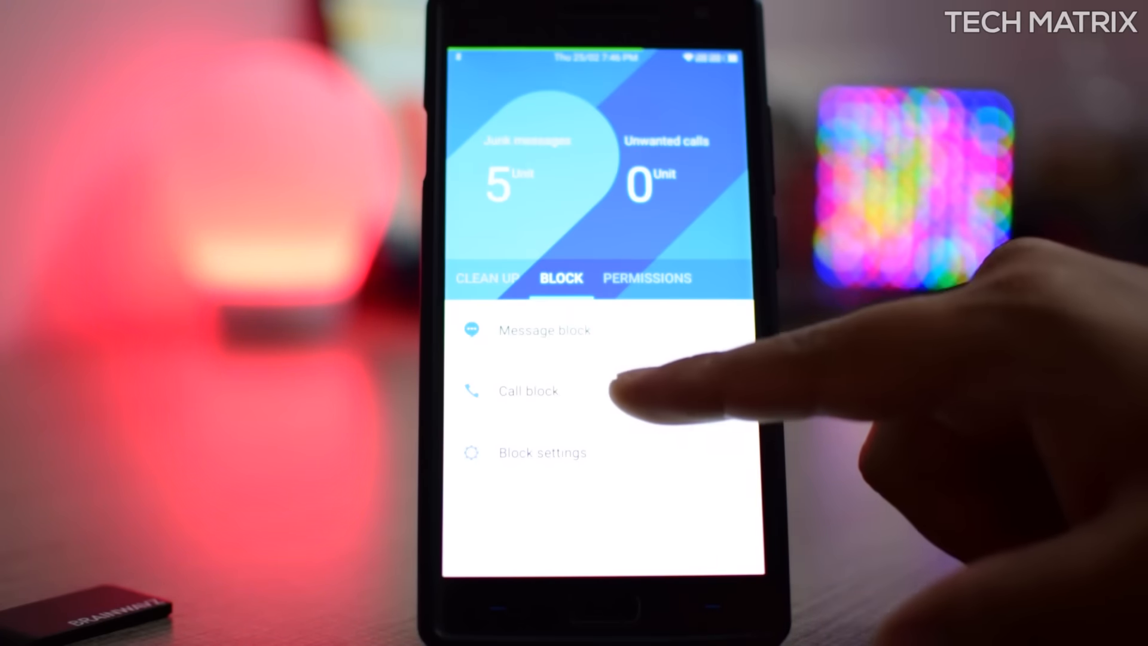
{"action": "left_click", "coordinate": [529, 391]}
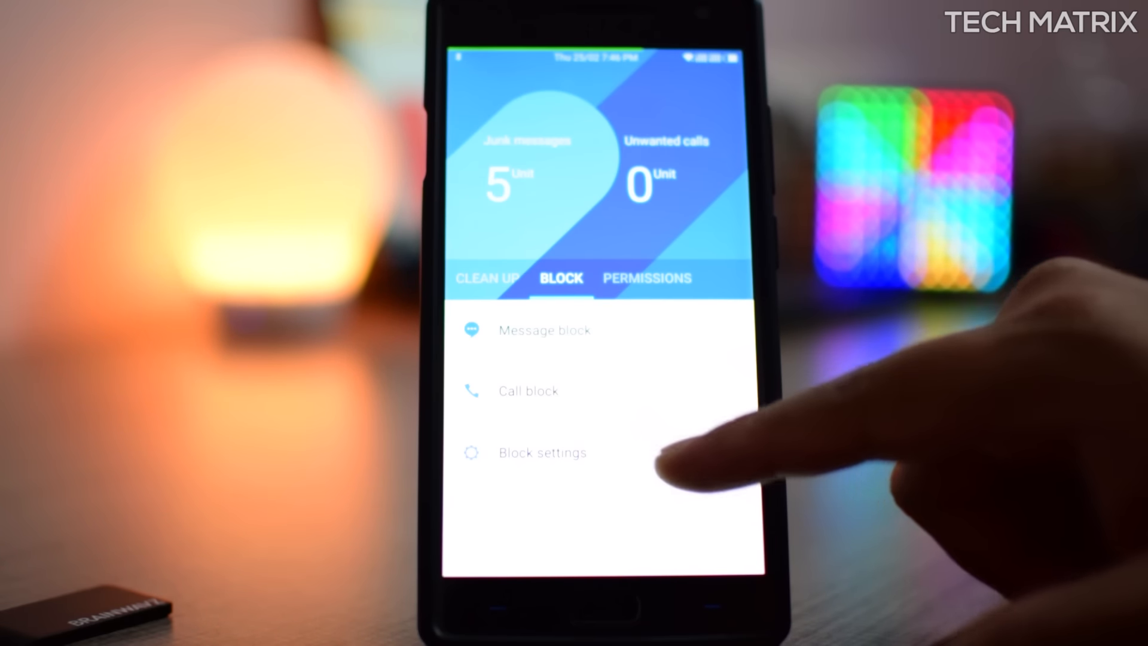
{"action": "left_click", "coordinate": [541, 452]}
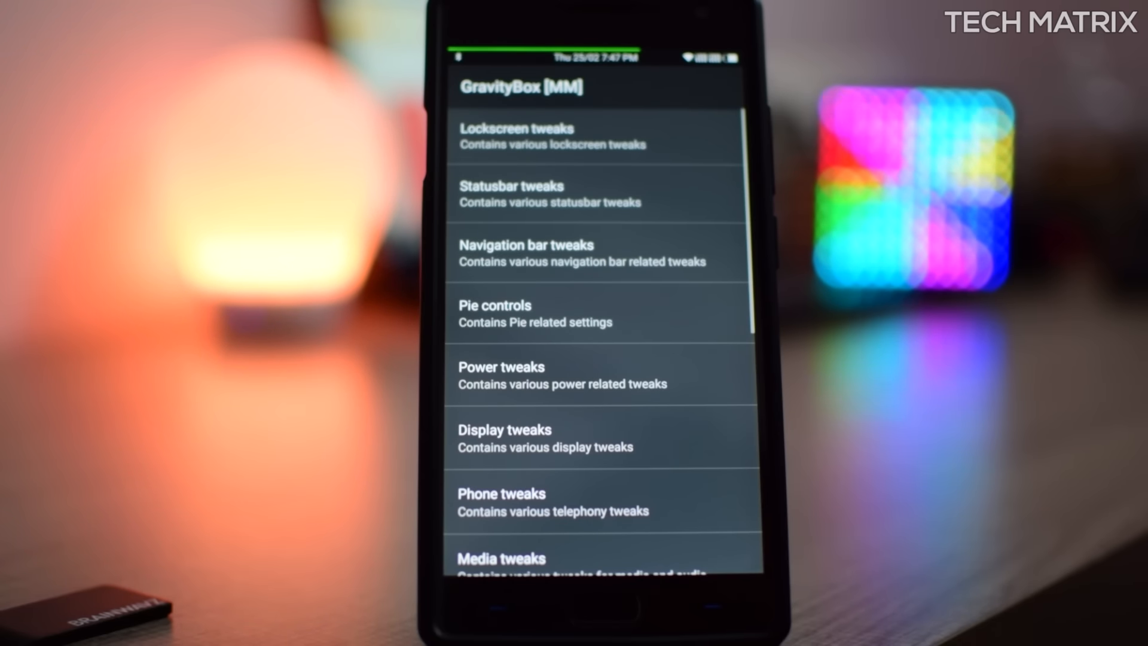
Enable Show battery bar under Statusbar tweaks > Battery bar in GravityBox.
{"action": "left_click", "coordinate": [521, 135]}
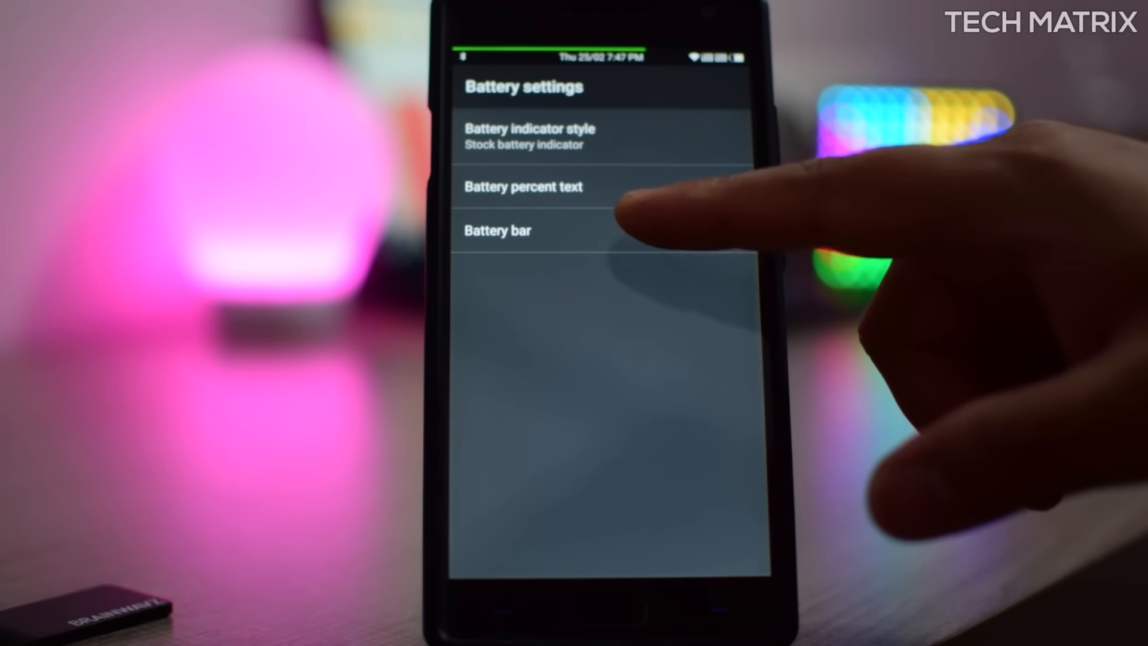
{"action": "left_click", "coordinate": [497, 231]}
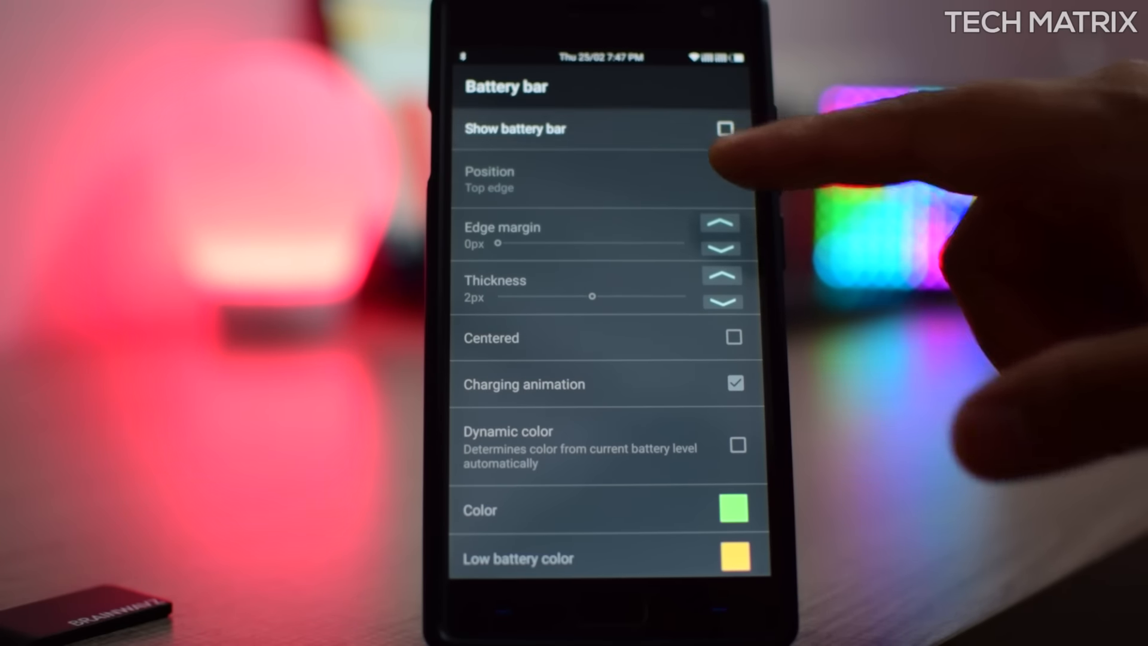
{"action": "left_click", "coordinate": [724, 127]}
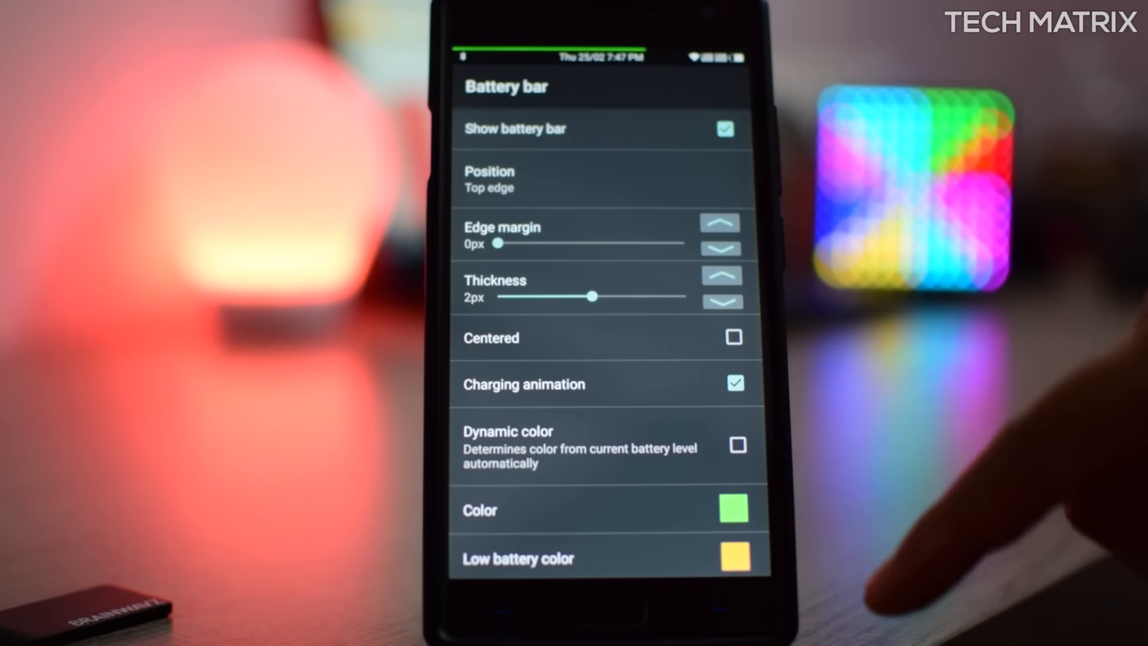